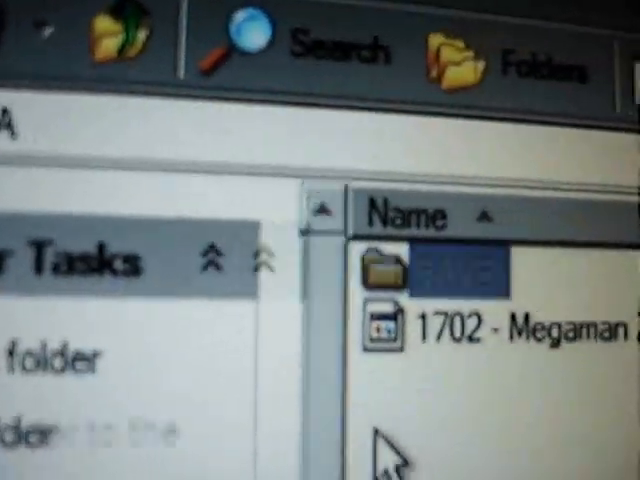
# Step: Scroll through the flash card's top-level folders down to the GBA folder
pyautogui.scroll(-3)
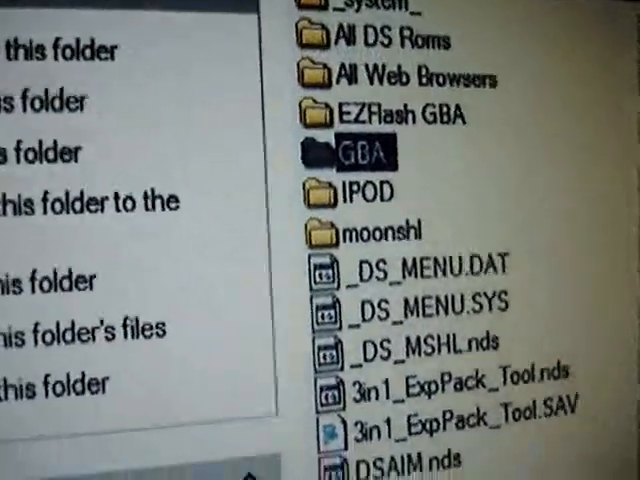
pyautogui.scroll(-3)
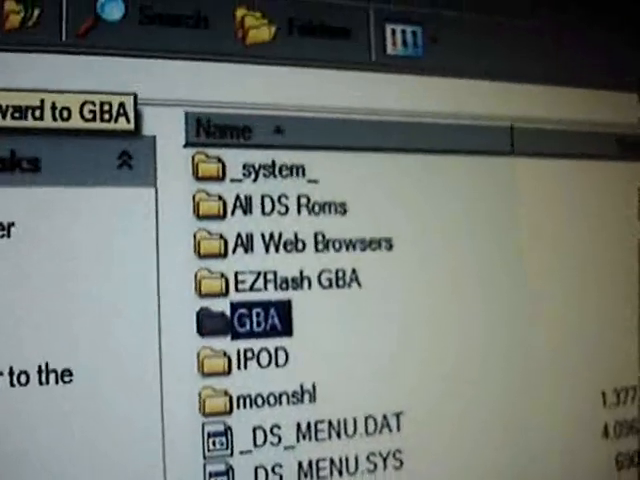
pyautogui.scroll(-3)
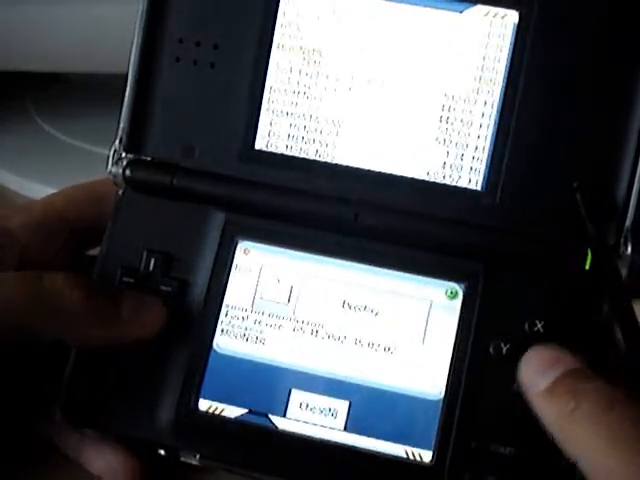
# Step: Launch the selected GBA game from the DS homebrew menu's Open button
pyautogui.click(311, 402)
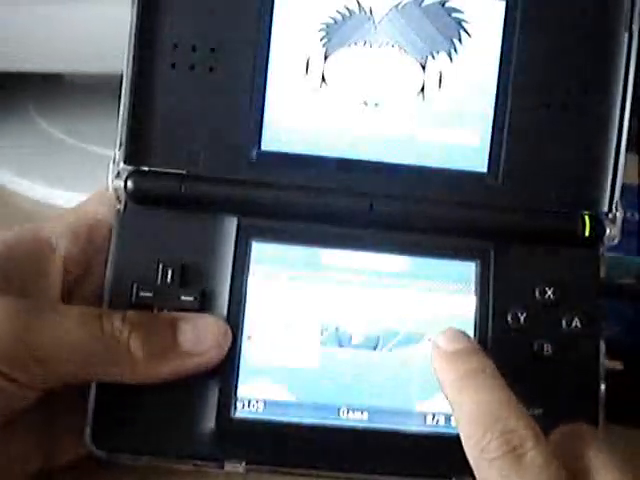